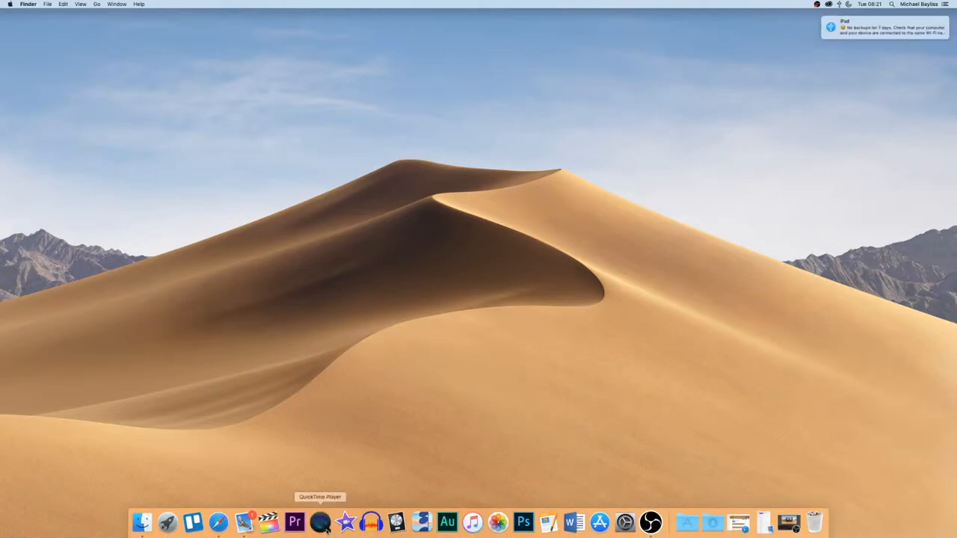
# Launch QuickTime Player from the Dock.
pyautogui.click(320, 522)
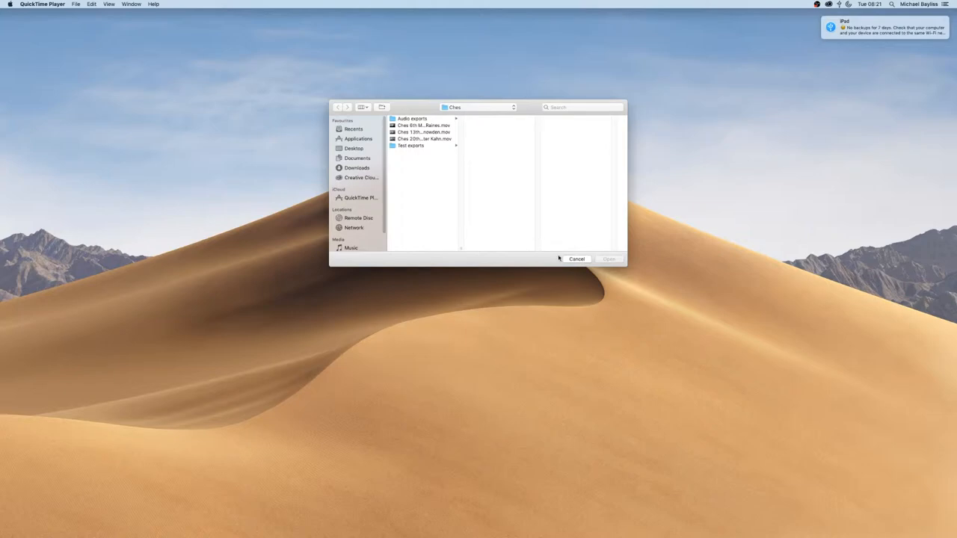
# Dismiss the Open dialog and start a new audio recording.
pyautogui.click(577, 258)
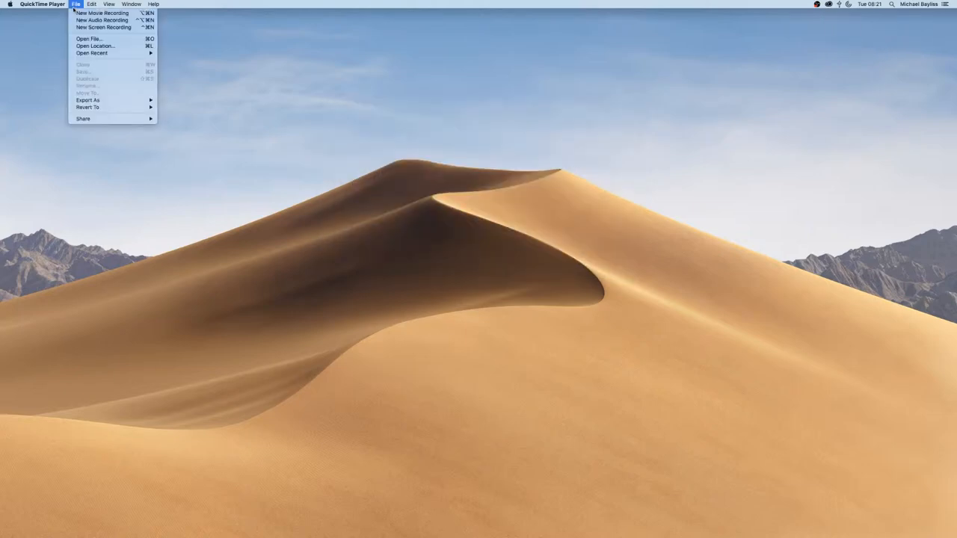
pyautogui.moveTo(101, 13)
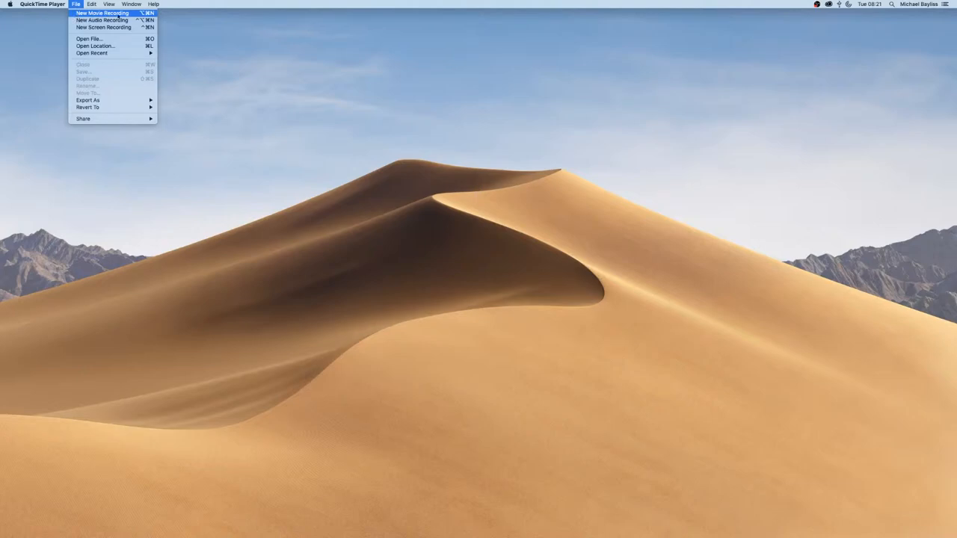
pyautogui.moveTo(103, 27)
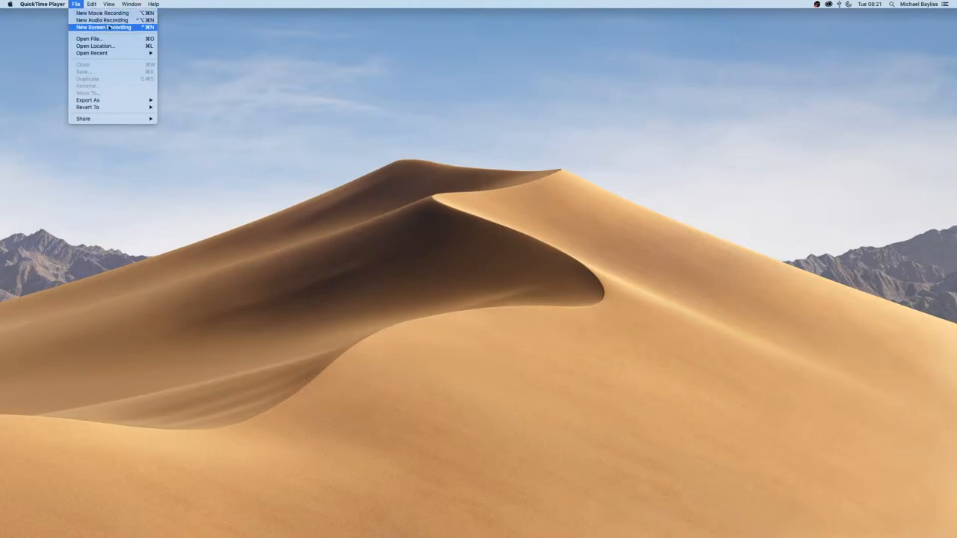
pyautogui.moveTo(102, 20)
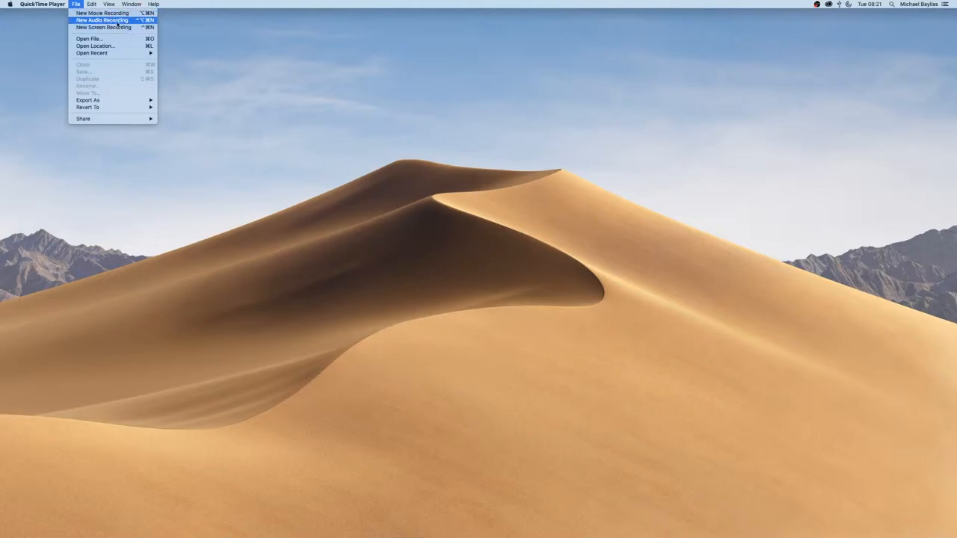
pyautogui.click(103, 20)
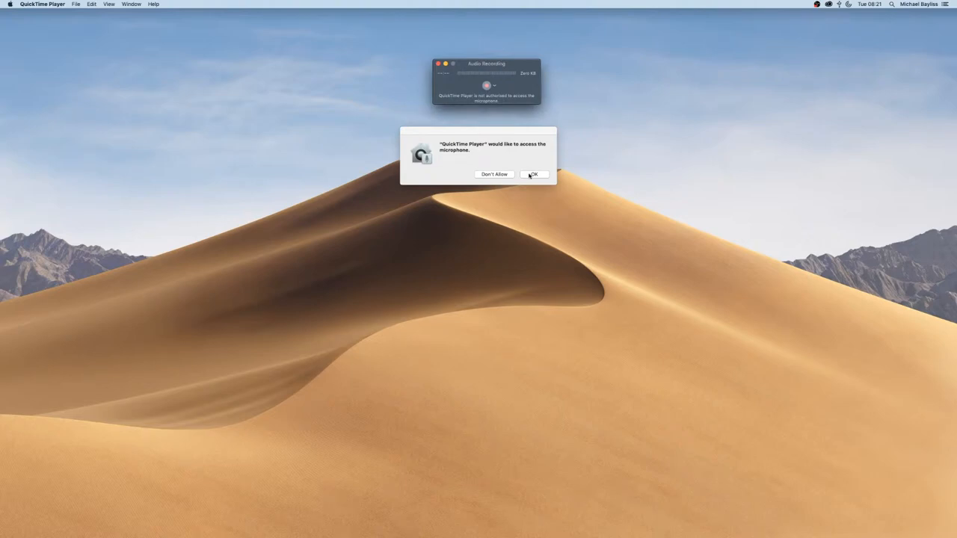
# Grant microphone access and show the input source and quality options.
pyautogui.click(534, 174)
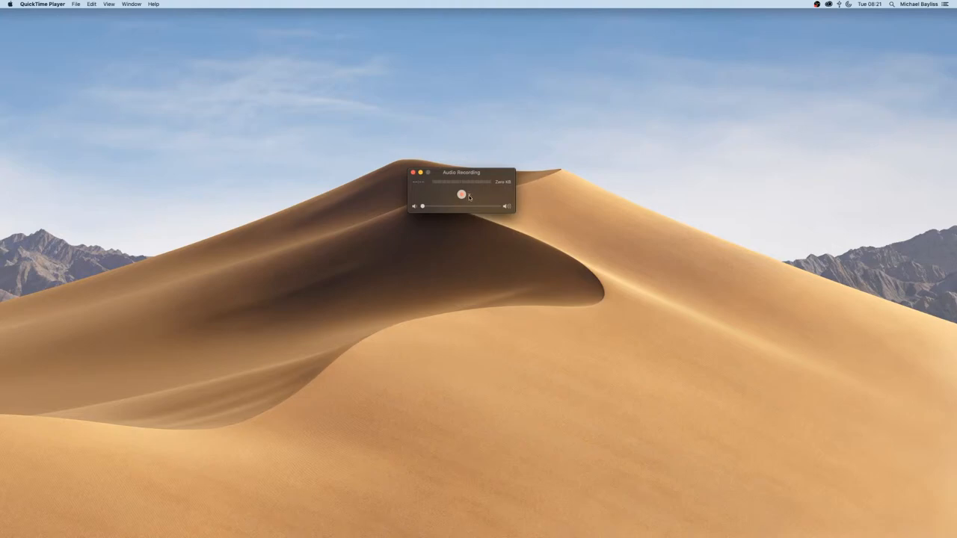
pyautogui.click(472, 194)
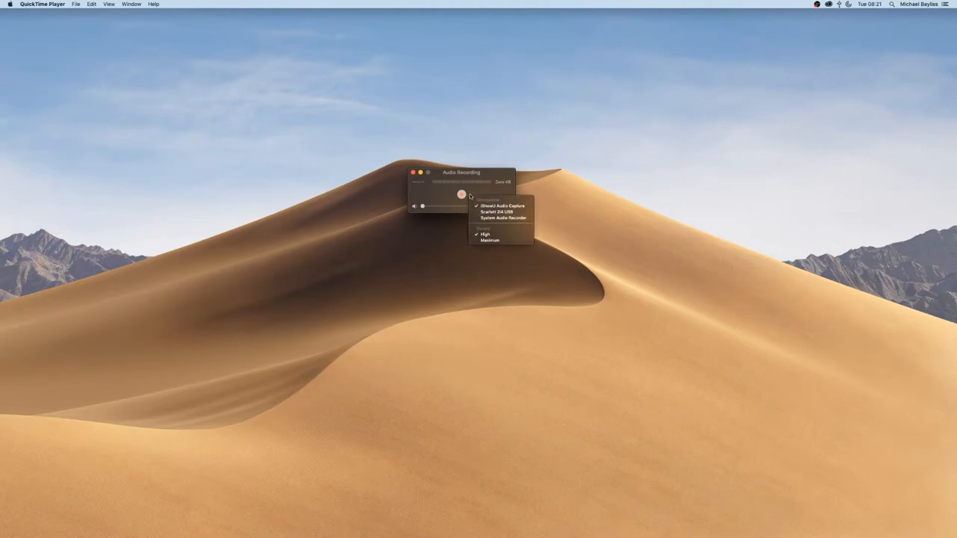
pyautogui.moveTo(501, 229)
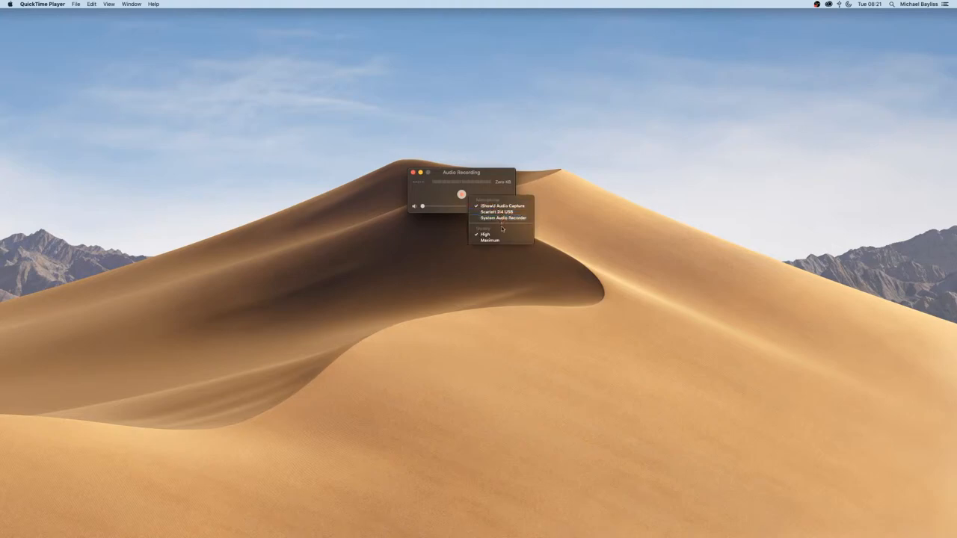
pyautogui.moveTo(497, 212)
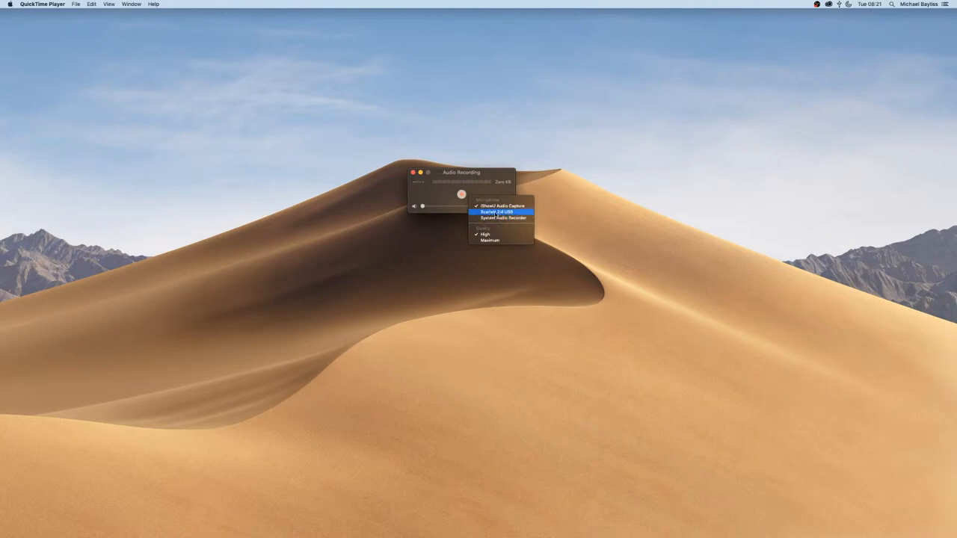
pyautogui.moveTo(505, 216)
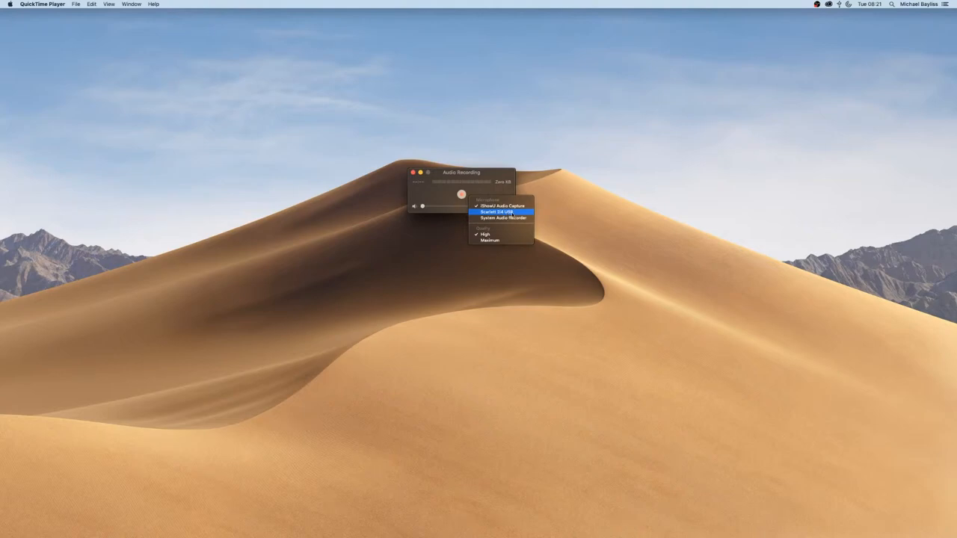
# Select Scarlett 2i4 USB as the microphone and adjust the volume slider.
pyautogui.click(497, 211)
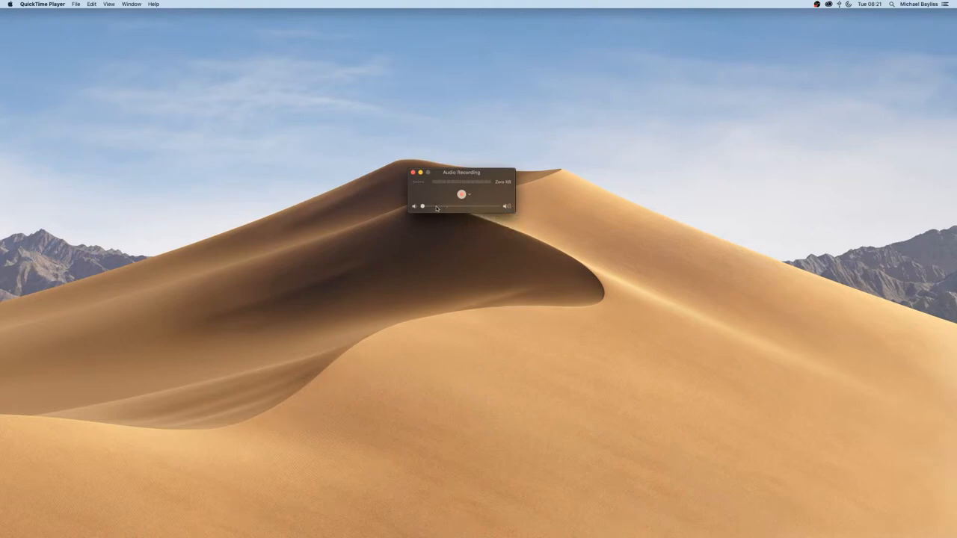
pyautogui.moveTo(421, 207); pyautogui.dragTo(499, 206)
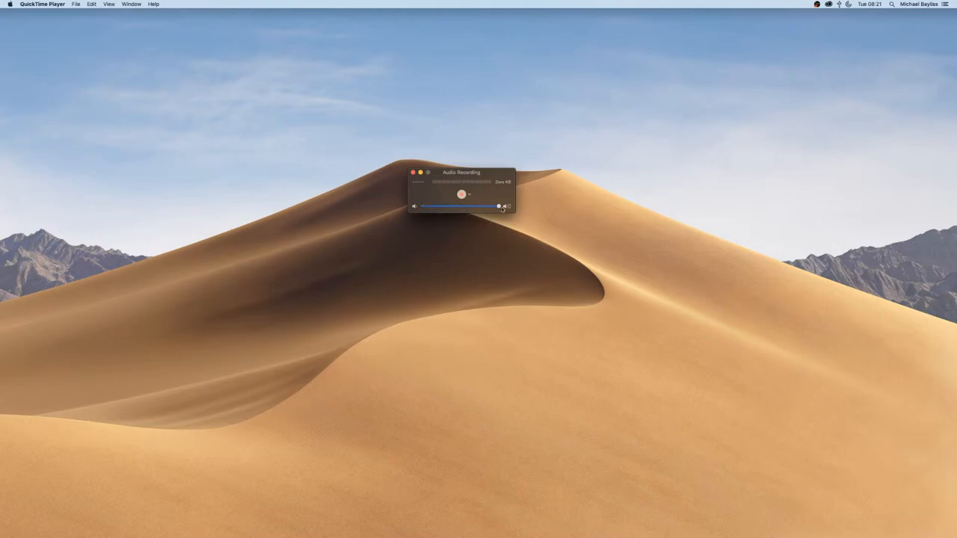
pyautogui.moveTo(498, 206); pyautogui.dragTo(414, 207)
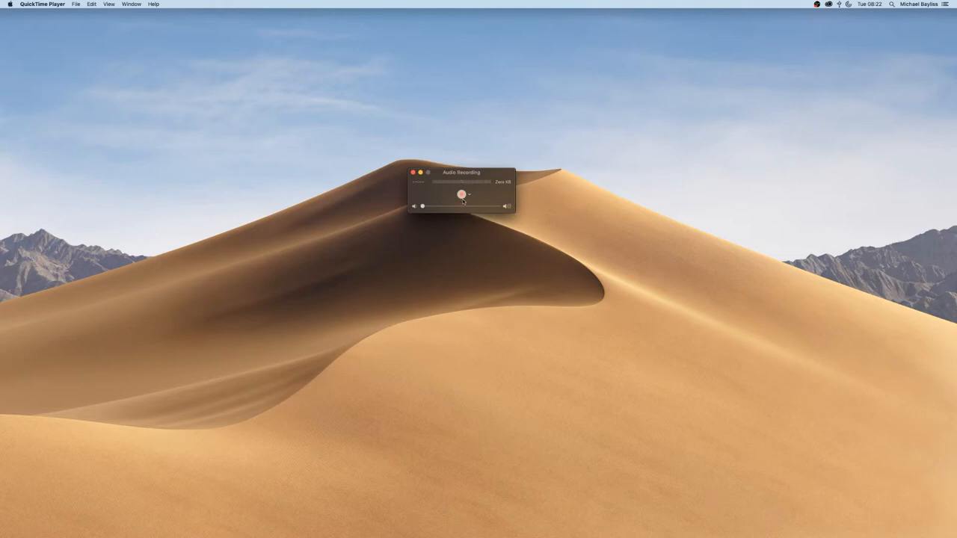
# Record a short audio clip from the microphone, then stop it.
pyautogui.click(461, 194)
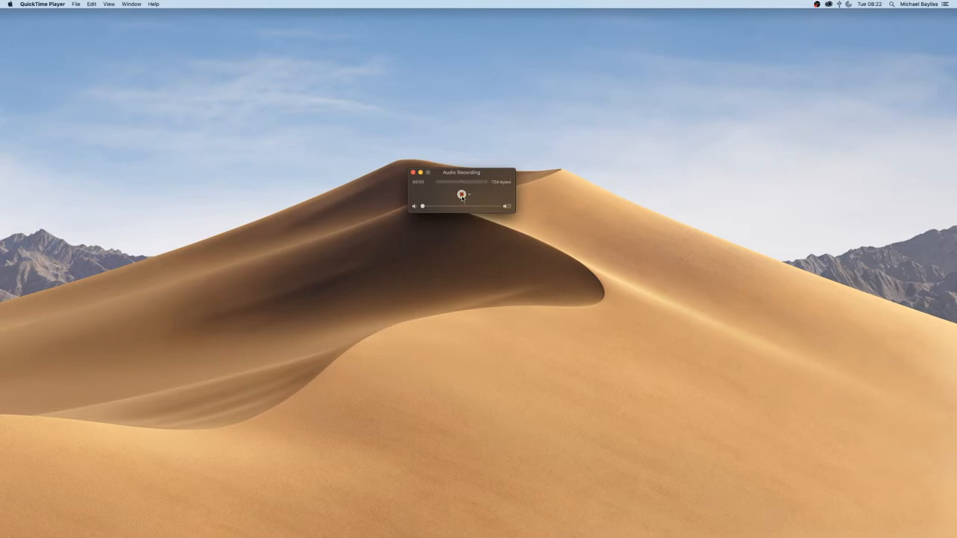
pyautogui.click(462, 194)
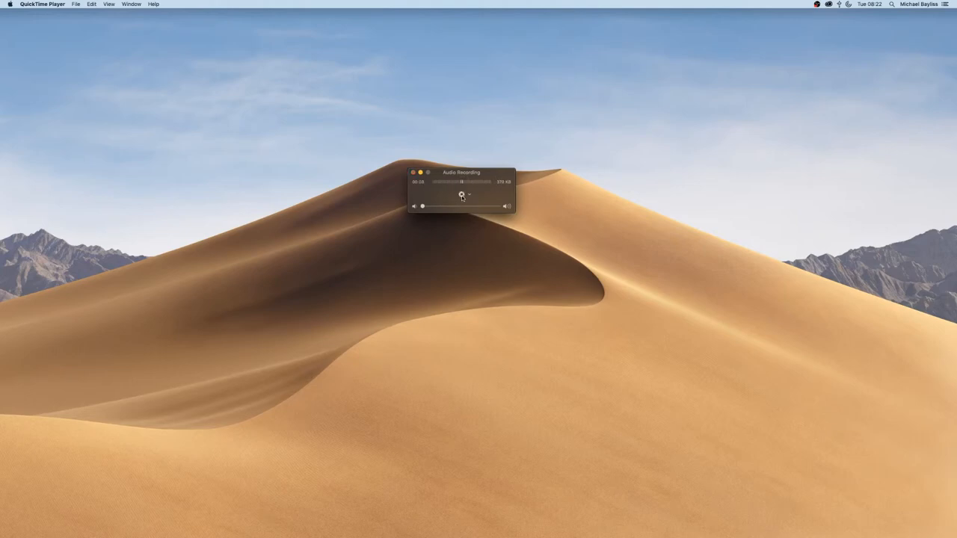
pyautogui.click(461, 195)
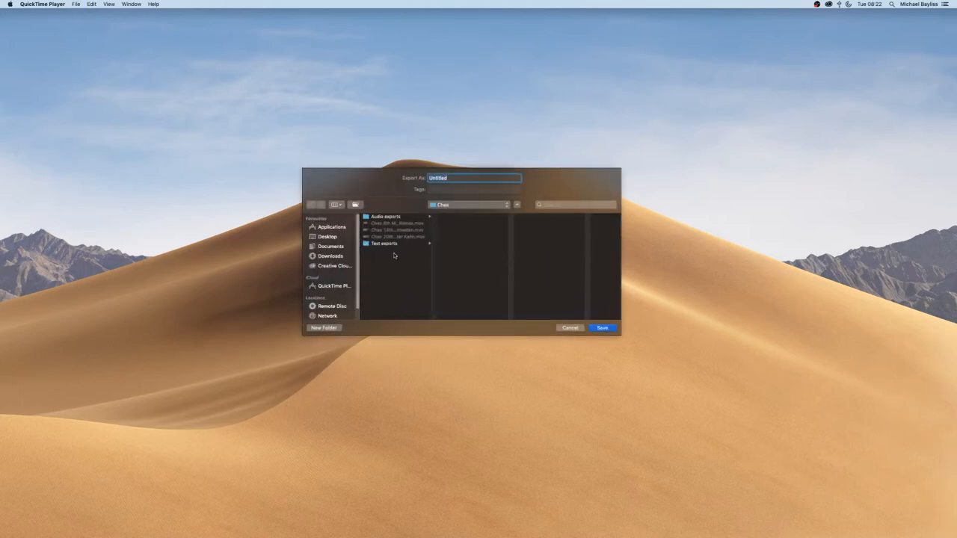
# Save the recording to the Desktop as 'Audio recording test.m4a'.
pyautogui.click(330, 246)
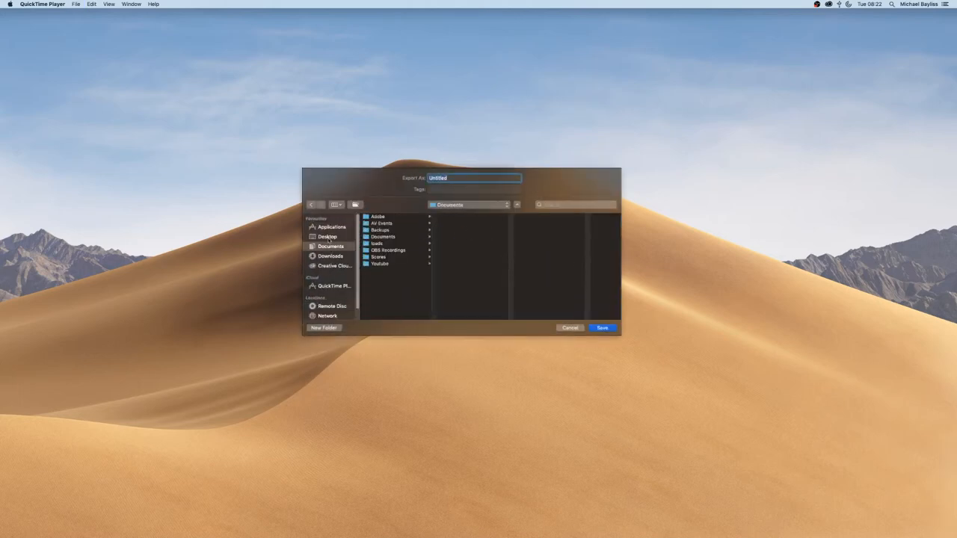
pyautogui.click(327, 237)
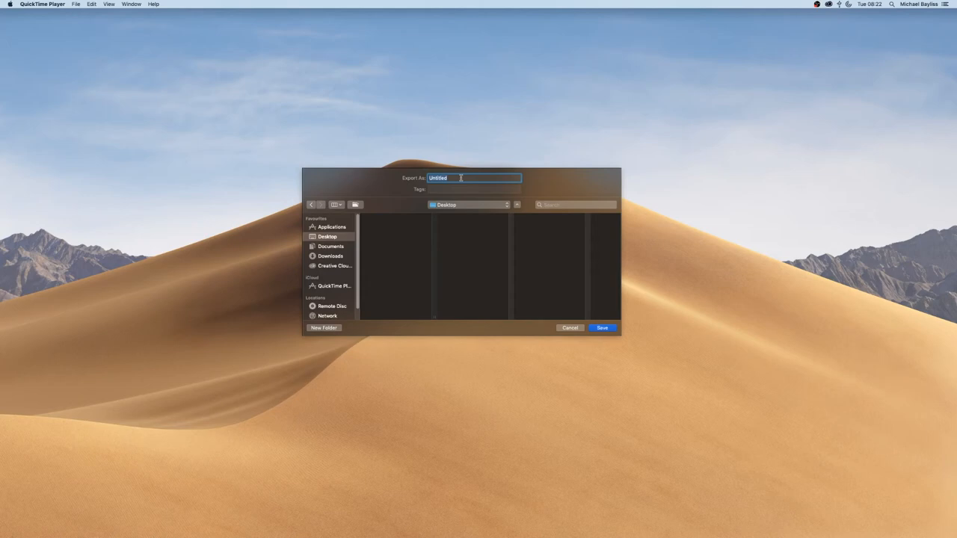
pyautogui.write('Aud')
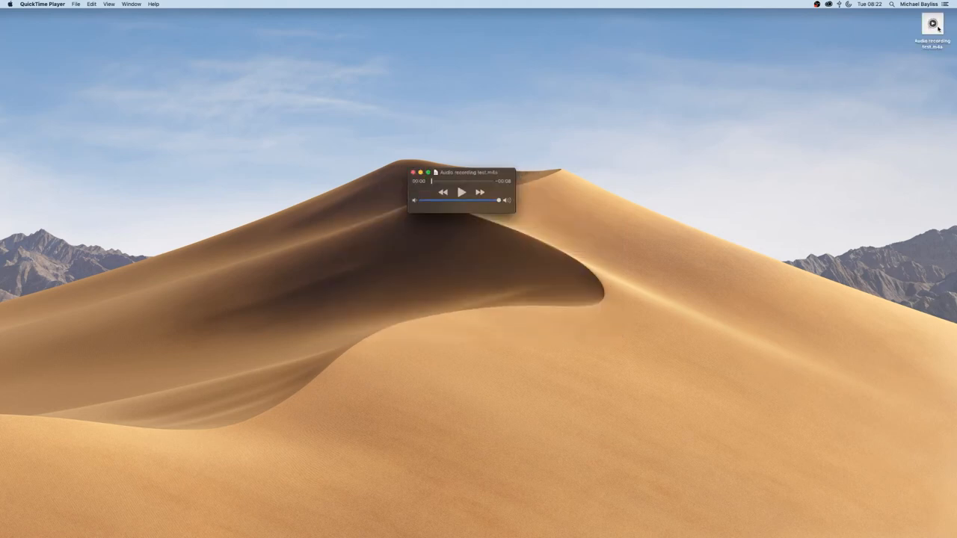
pyautogui.click(931, 62)
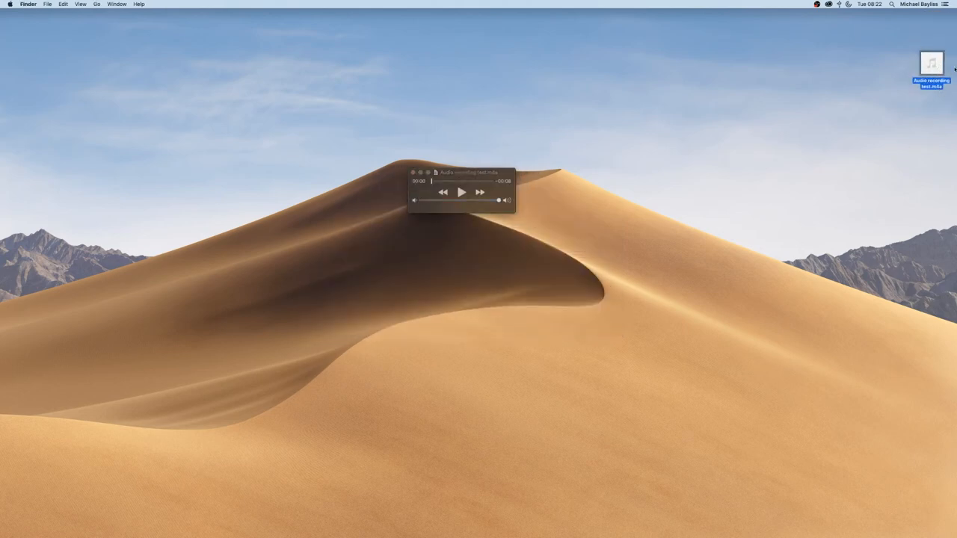